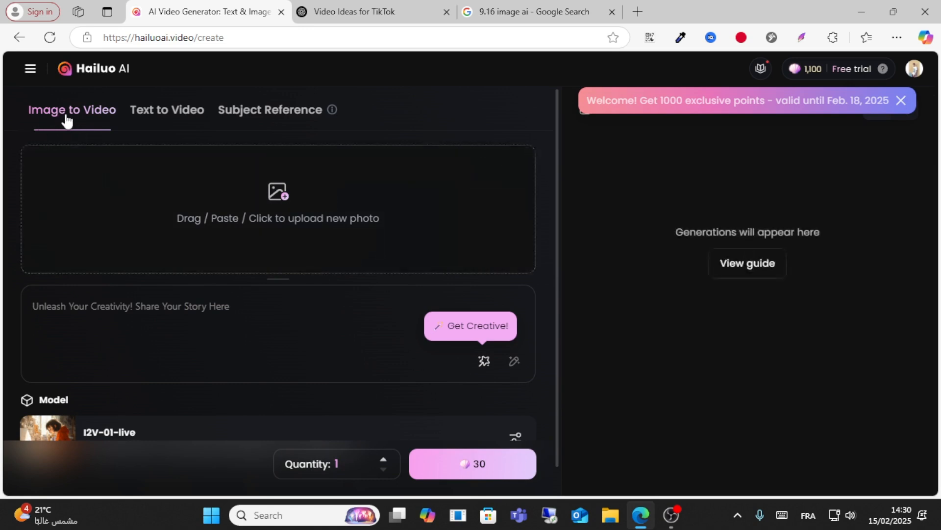
Dismiss the Lens panel and preview the first result, a 9:16 fiery-eyed portrait, then return to Hailuo AI.
click(534, 12)
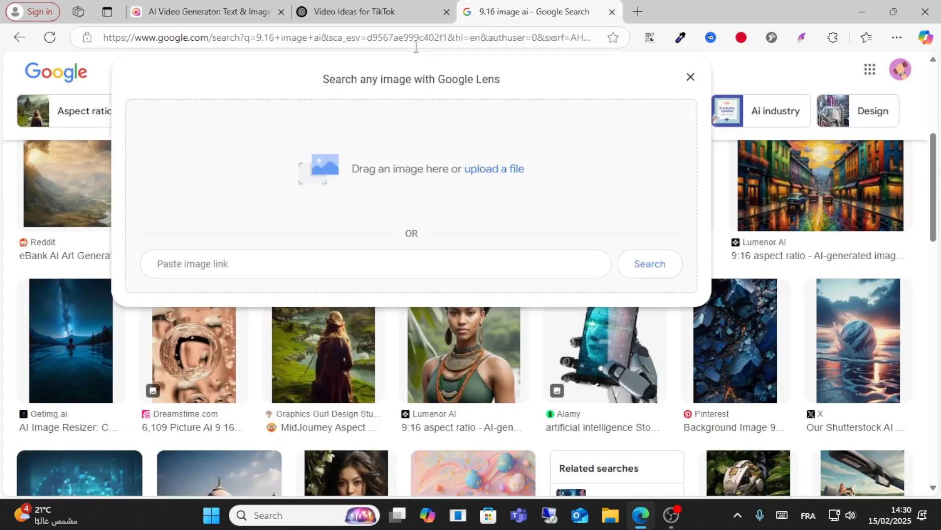
click(690, 76)
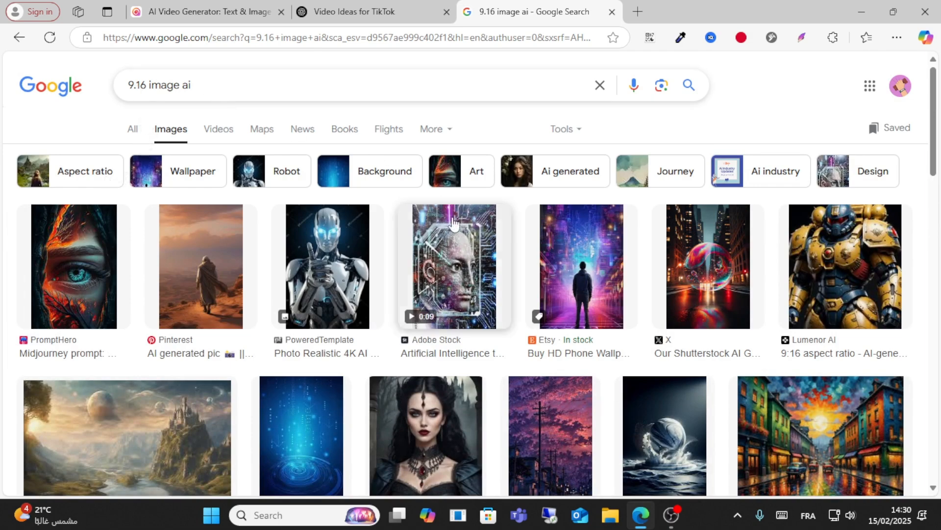
click(73, 266)
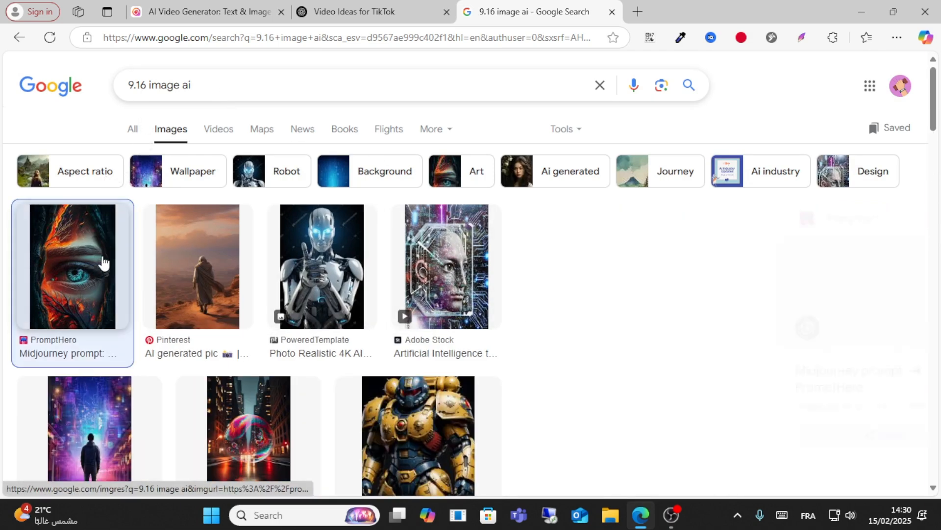
click(71, 266)
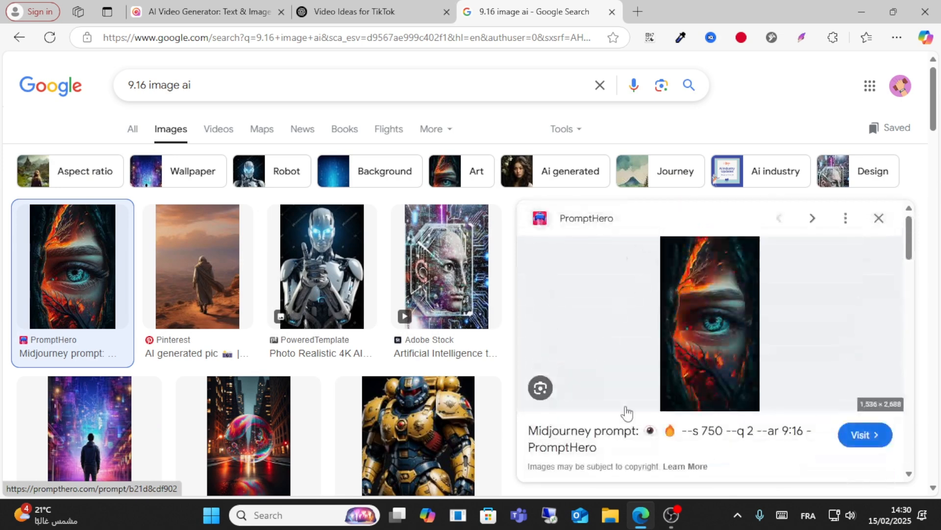
click(207, 12)
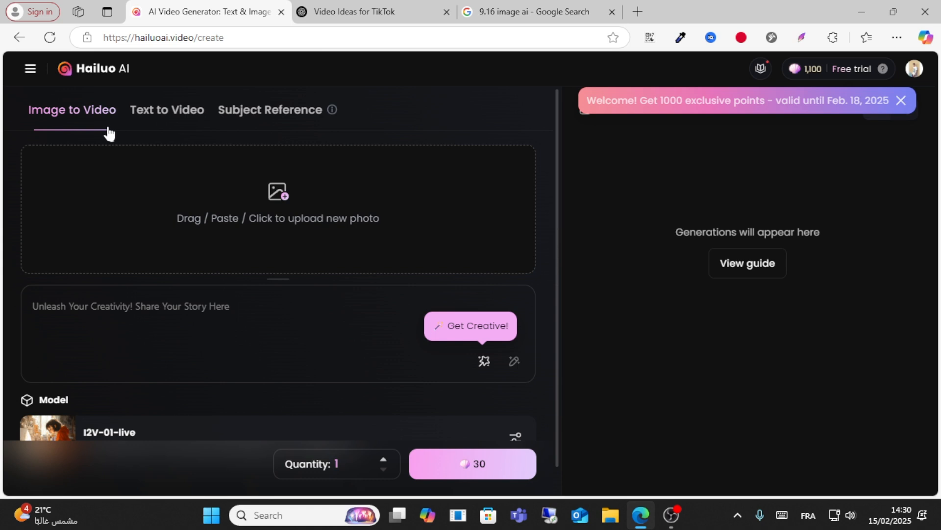
Switch to Text to Video and enter the prompt about spotting counterfeit Nike shoes in 9:16.
click(167, 110)
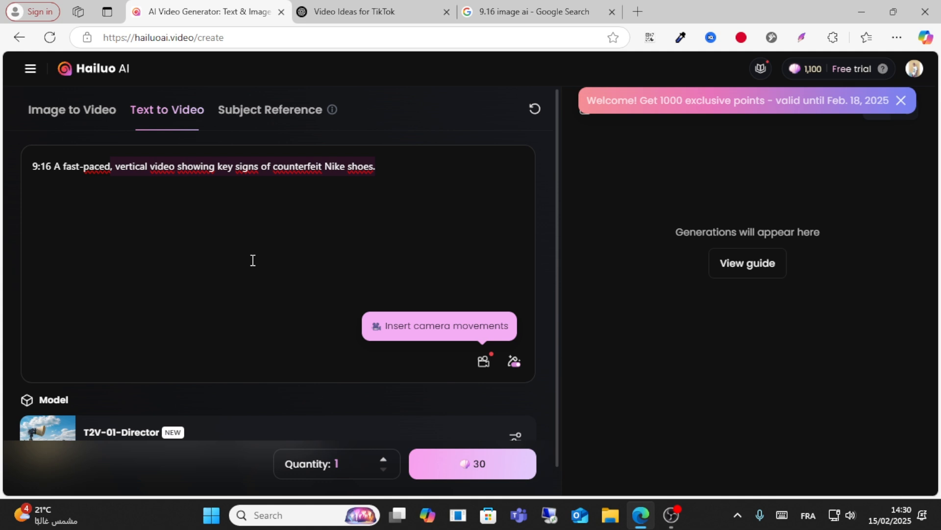
mouse_move(413, 244)
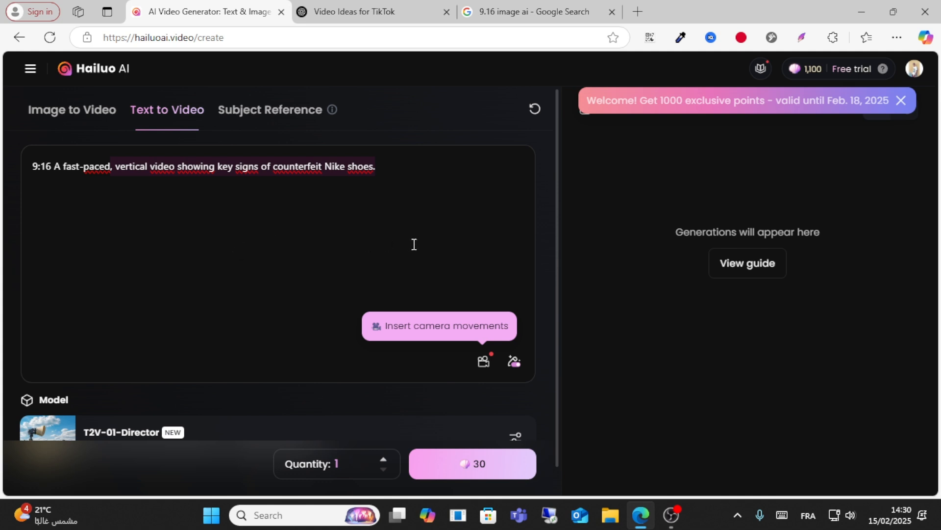
click(71, 110)
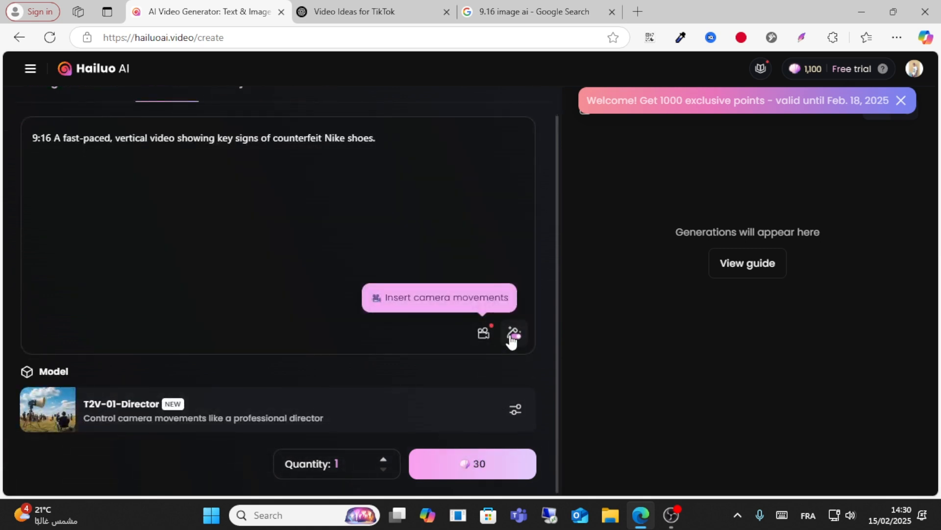
mouse_move(484, 333)
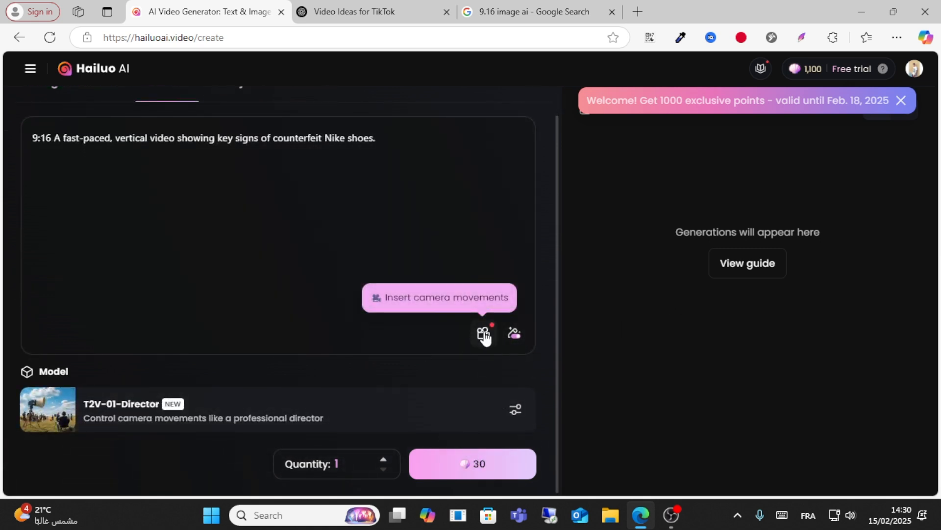
click(483, 333)
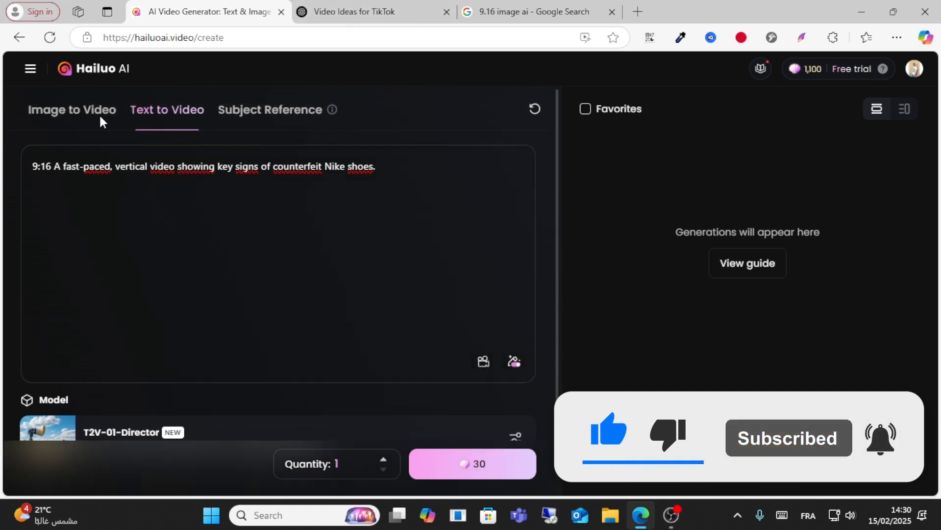
Switch back to Image to Video, view the available video models, then return to the Google results.
click(72, 110)
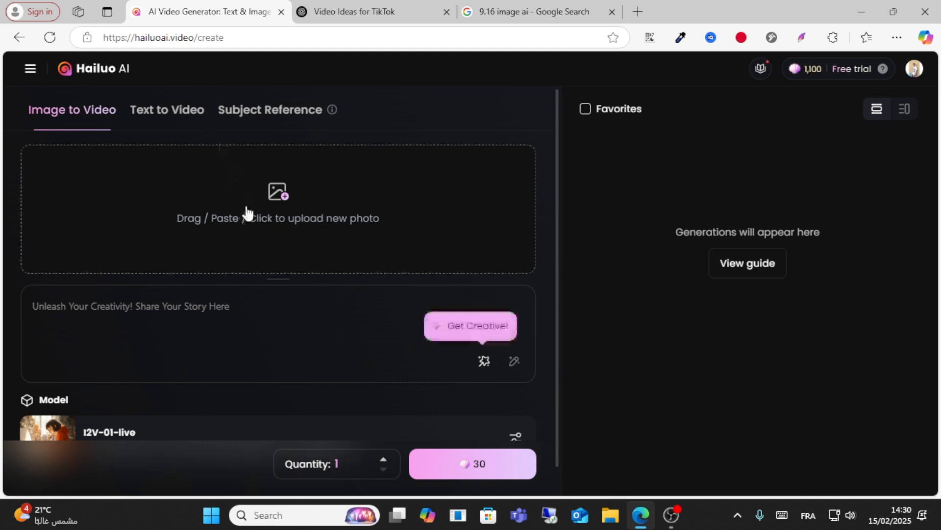
click(514, 436)
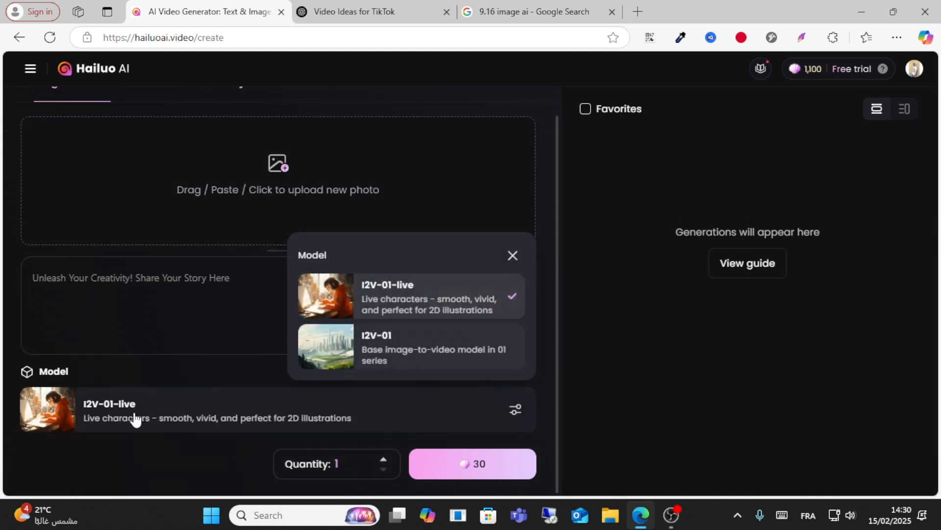
mouse_move(717, 303)
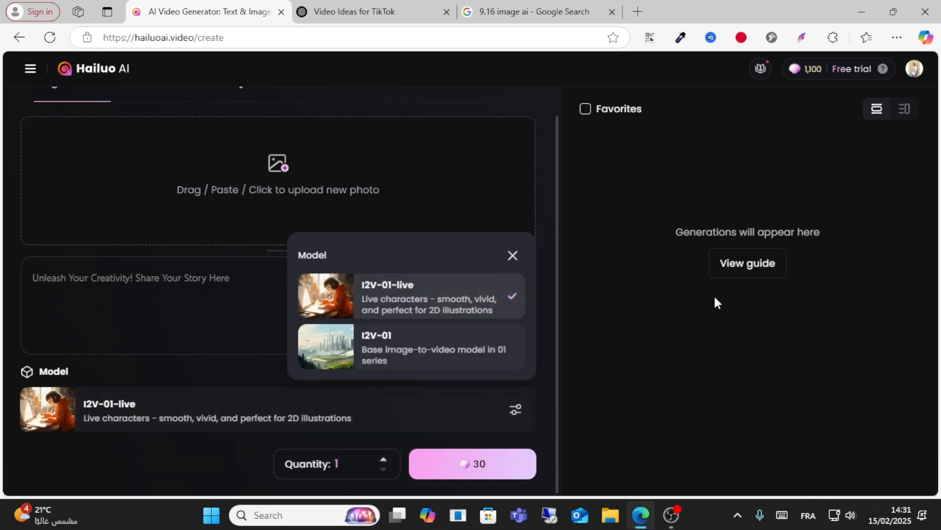
click(539, 12)
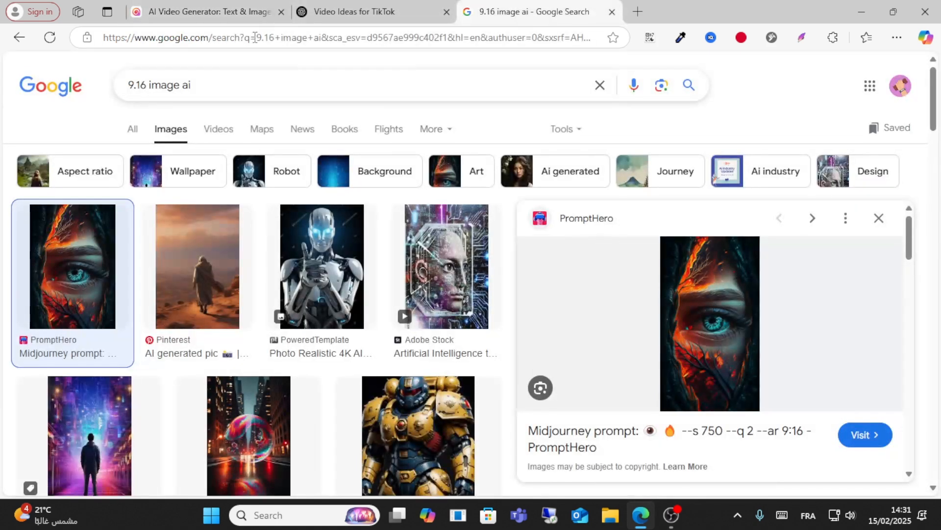